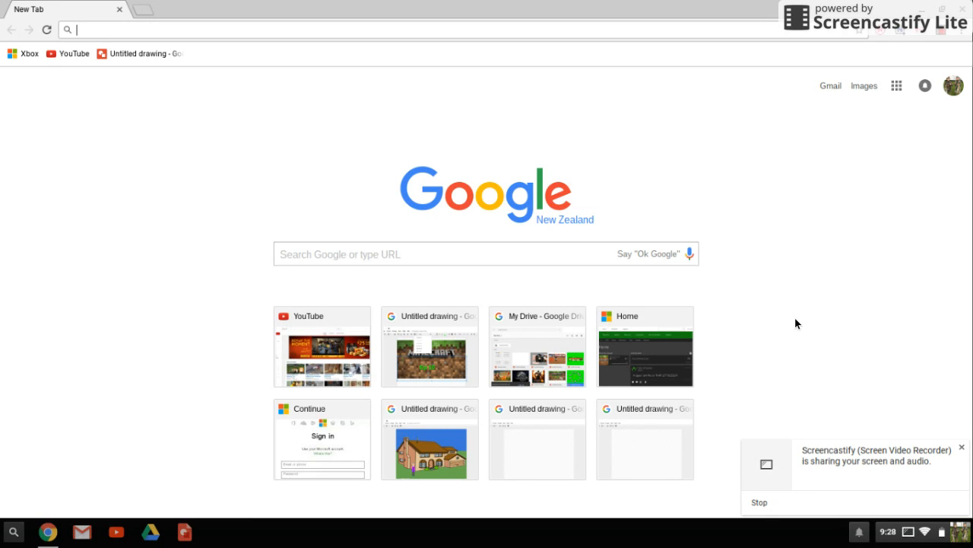
mouse_move(406, 306)
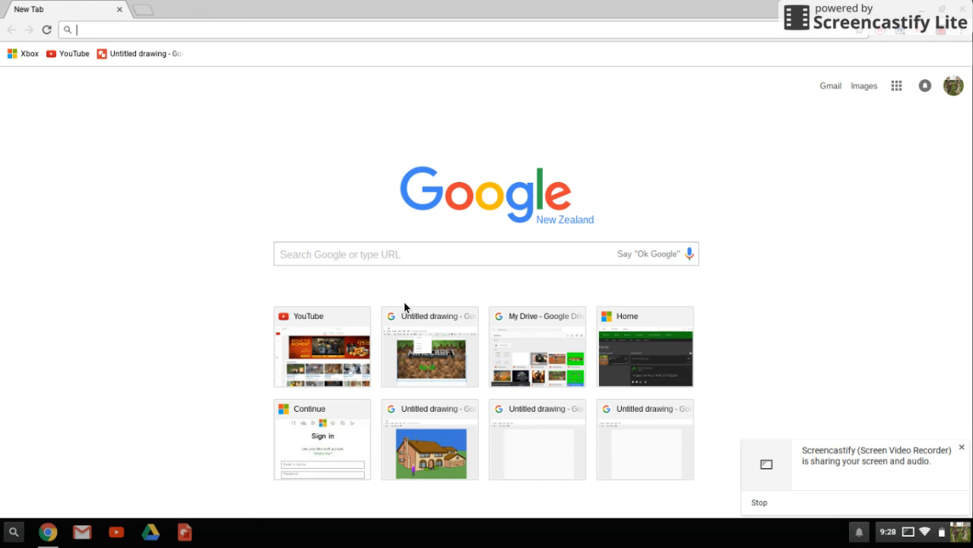
mouse_move(74, 60)
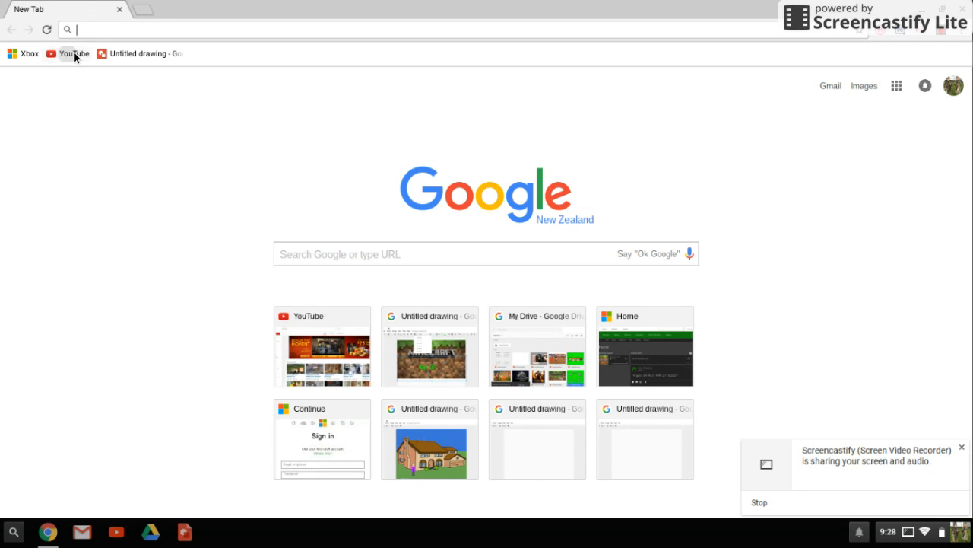
Go from the YouTube bookmark to the video upload page via the Upload button
click(73, 55)
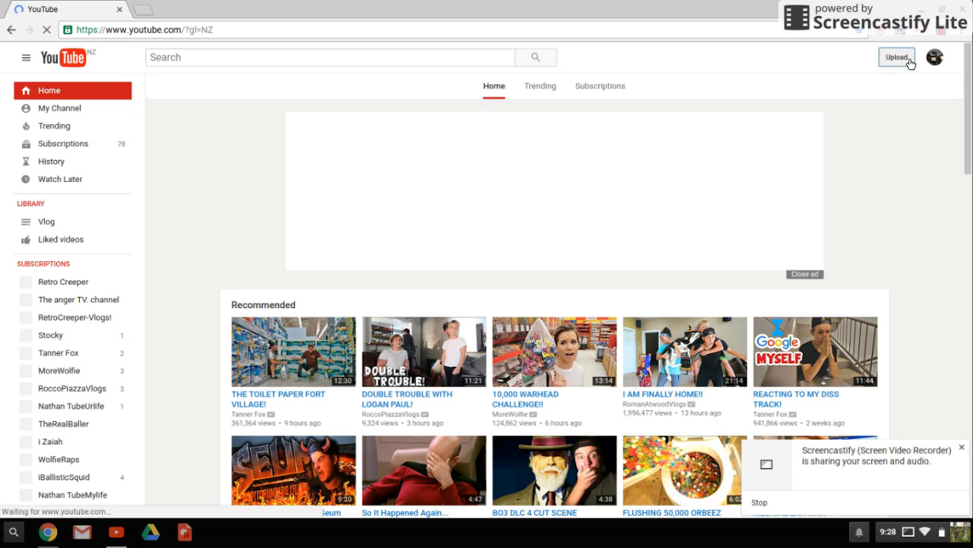
click(898, 58)
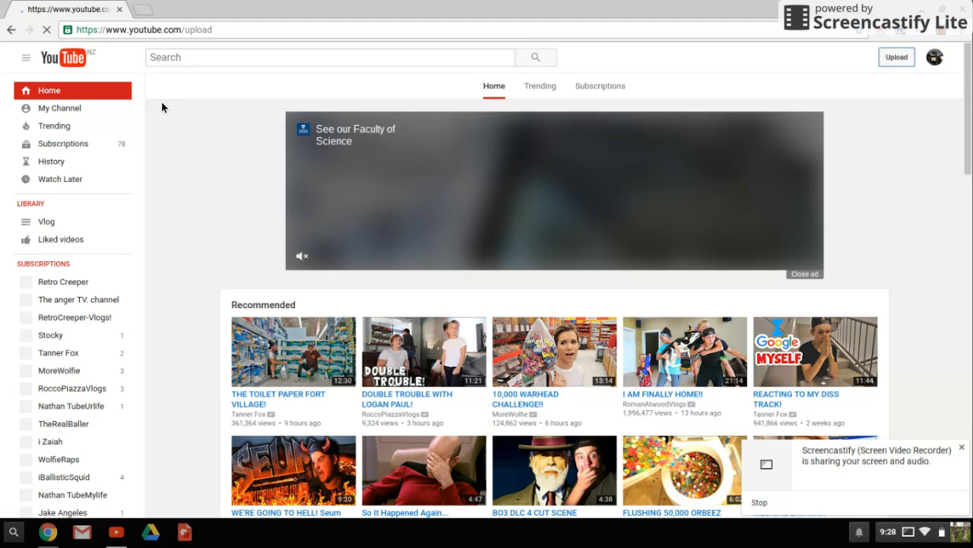
click(897, 58)
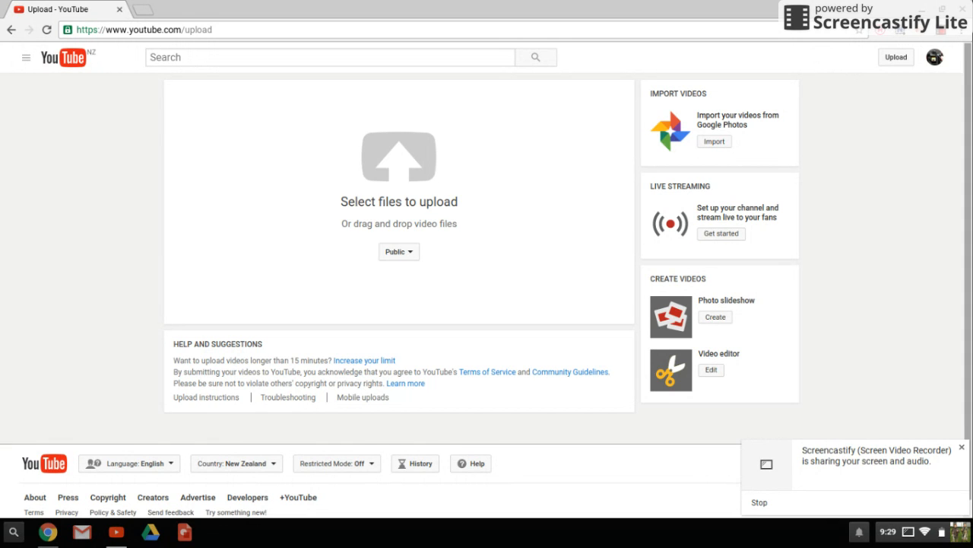
mouse_move(237, 85)
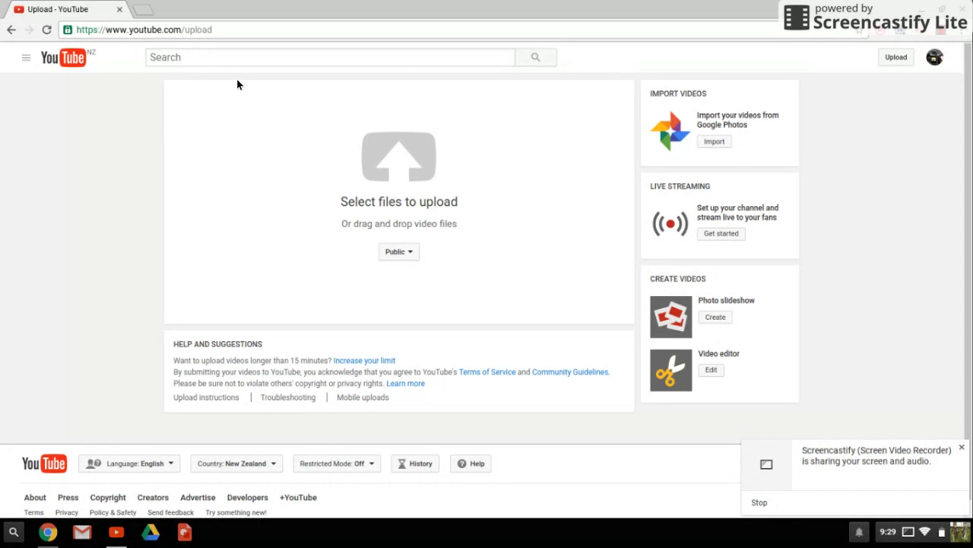
Start choosing an upload file and browse to the Apple iPod's folders
click(398, 156)
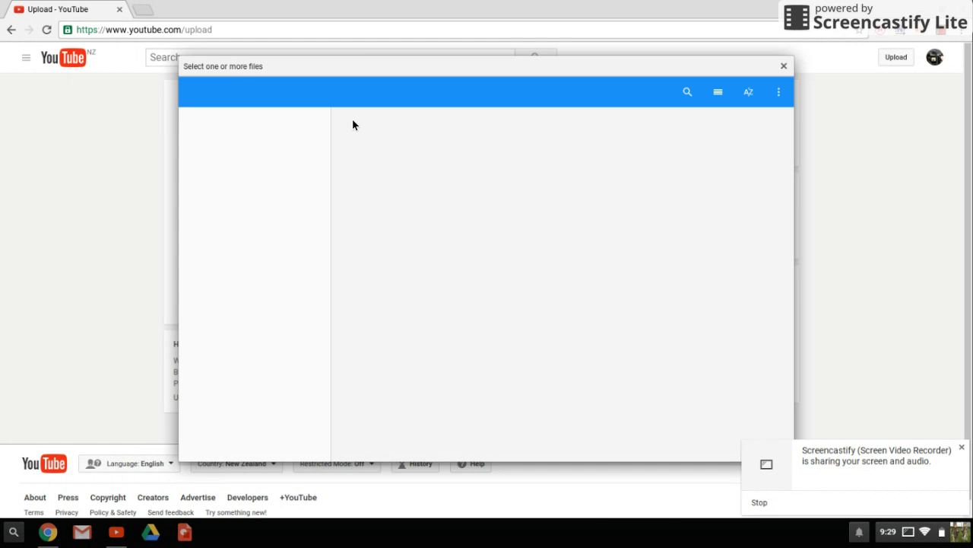
mouse_move(349, 134)
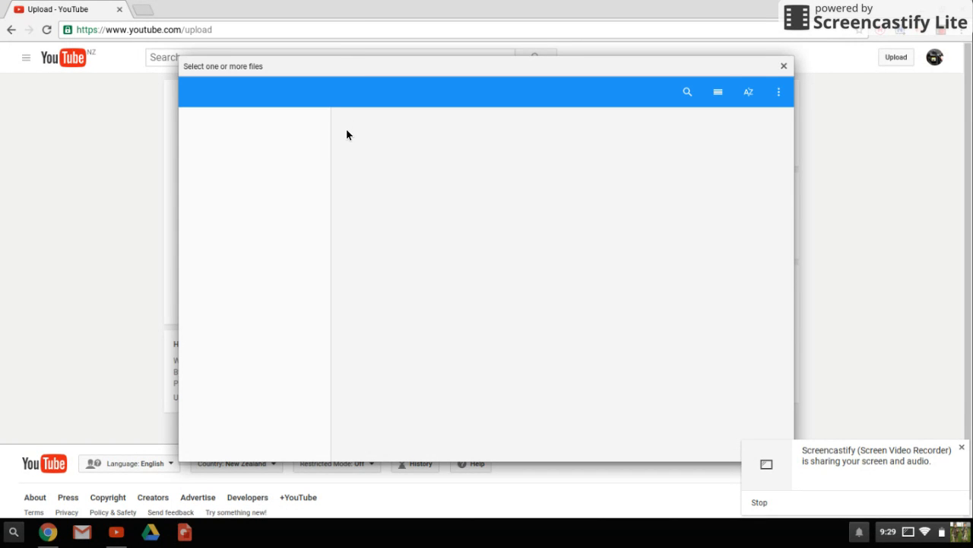
mouse_move(344, 132)
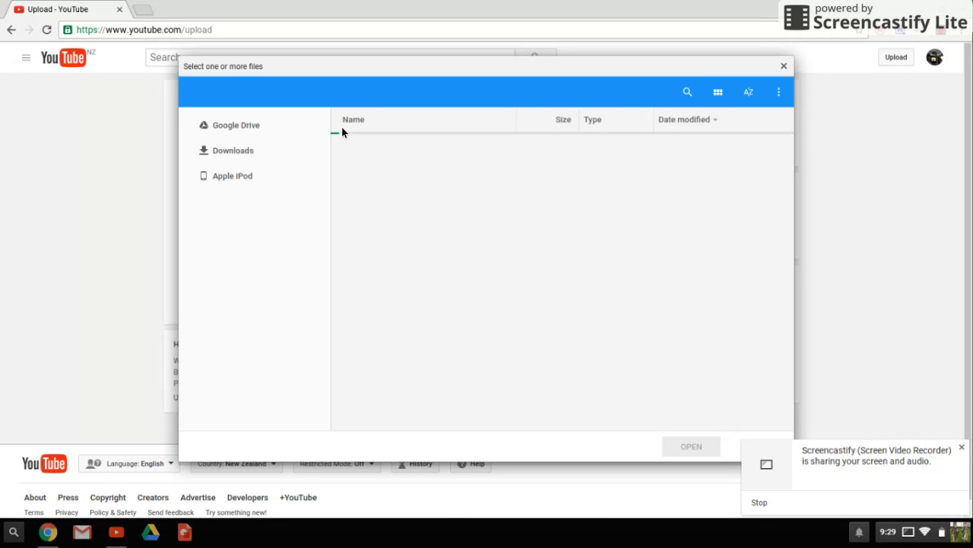
click(233, 150)
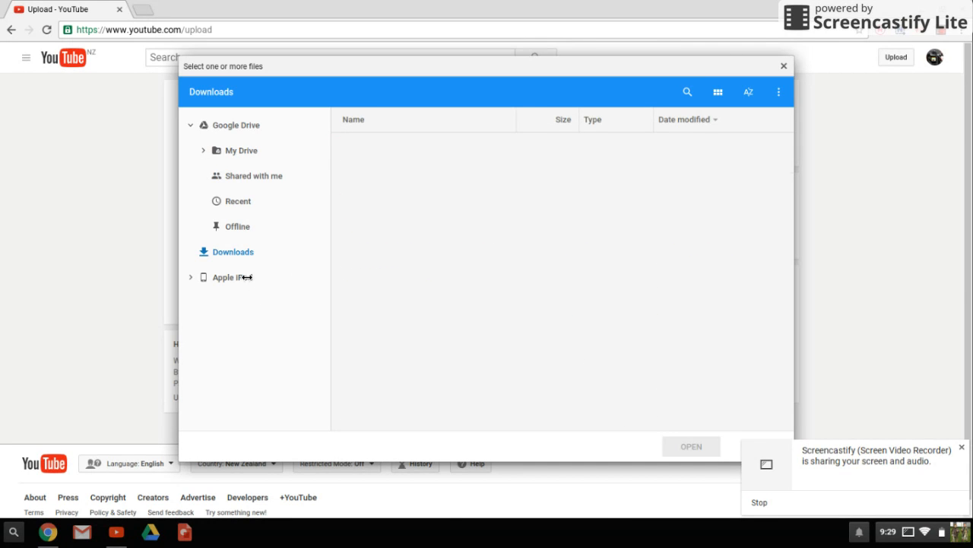
click(231, 277)
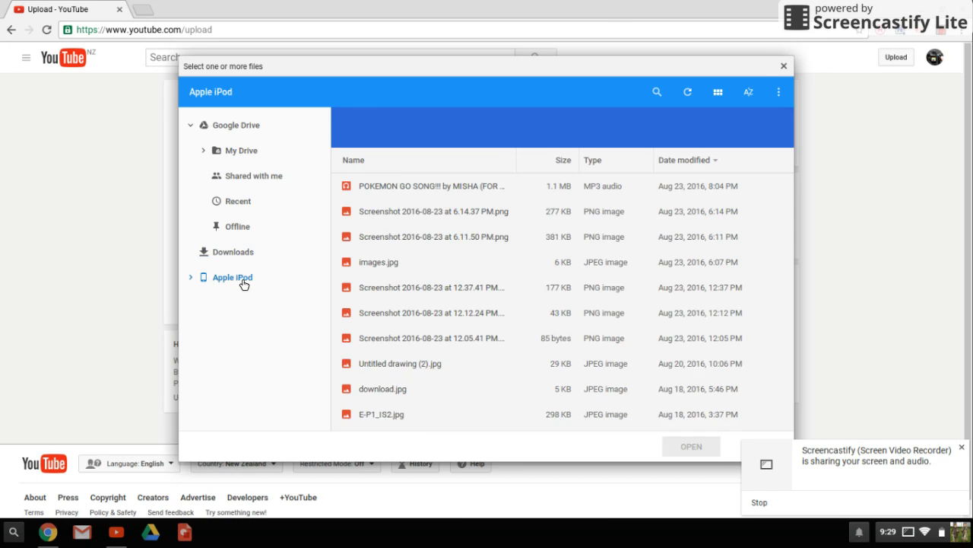
click(231, 276)
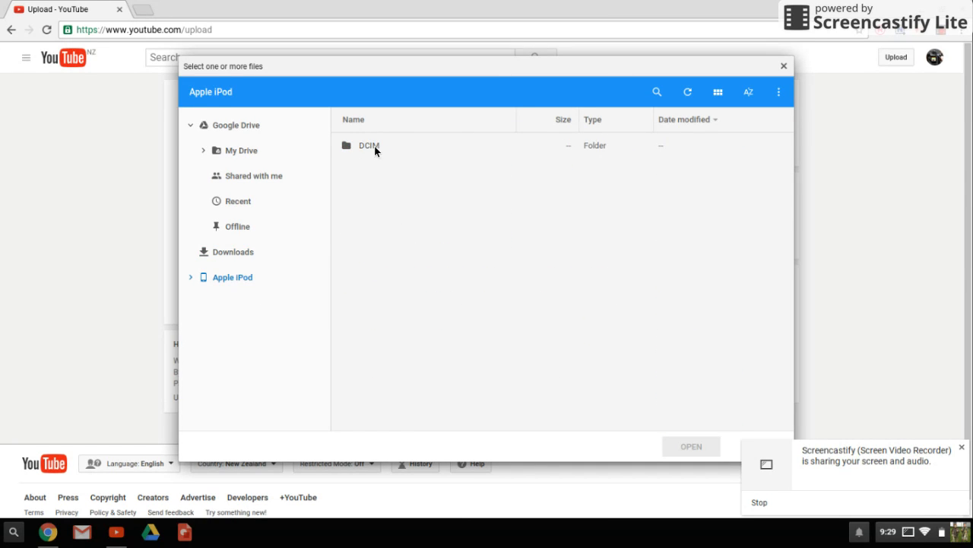
Inside DCIM > 102APPLE, select the IMG_2858.MOV video
double_click(369, 146)
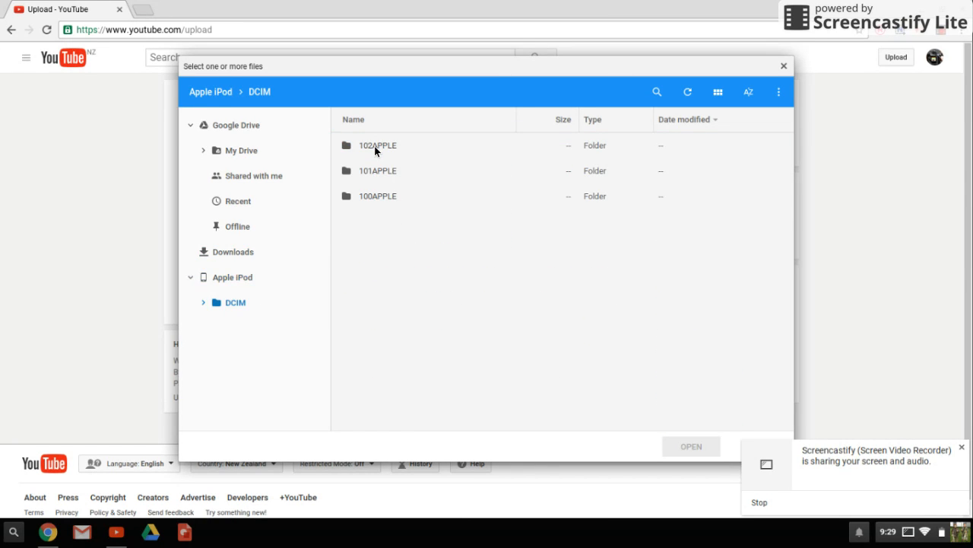
double_click(377, 146)
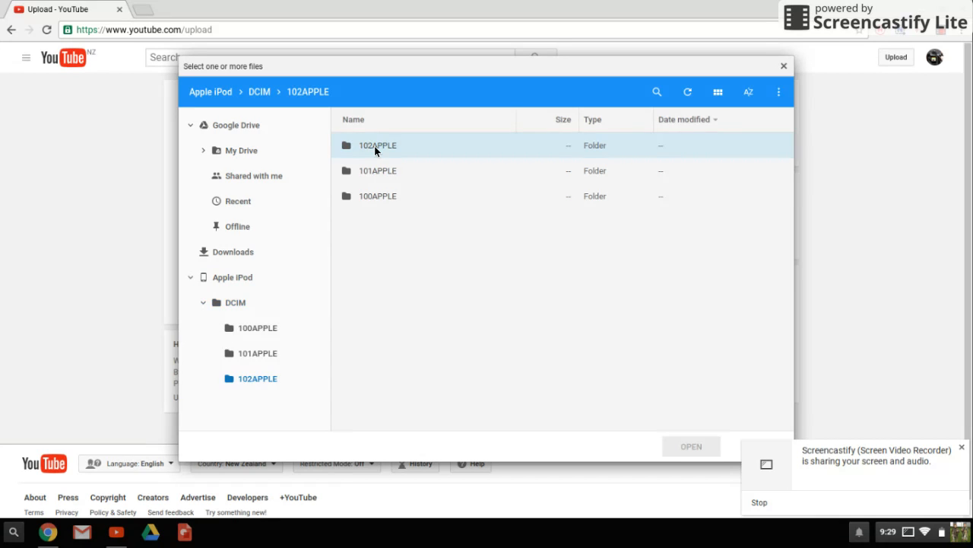
double_click(377, 146)
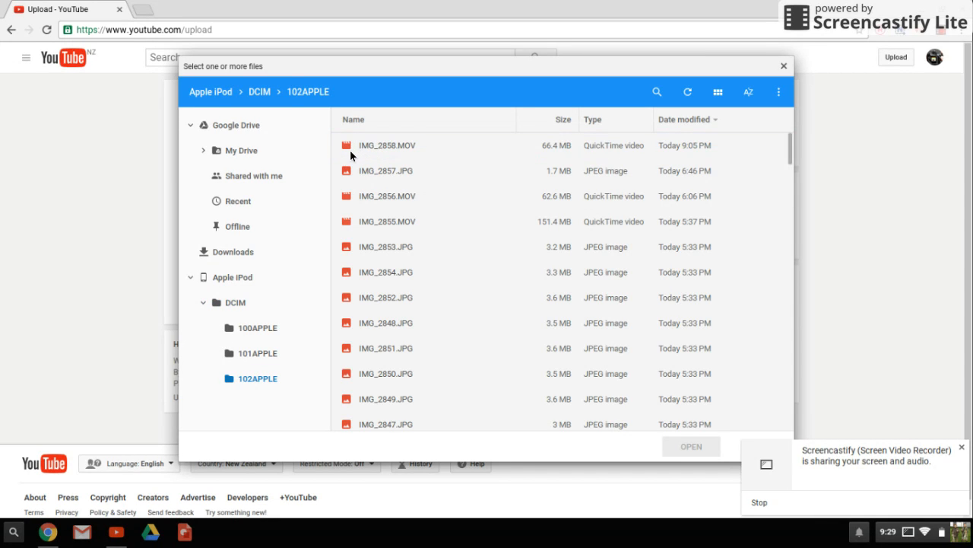
click(387, 146)
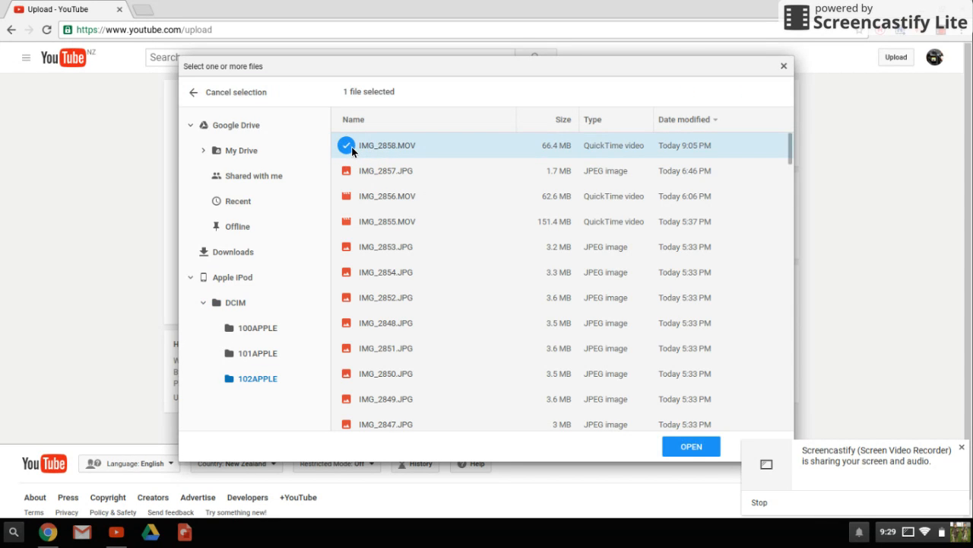
mouse_move(352, 176)
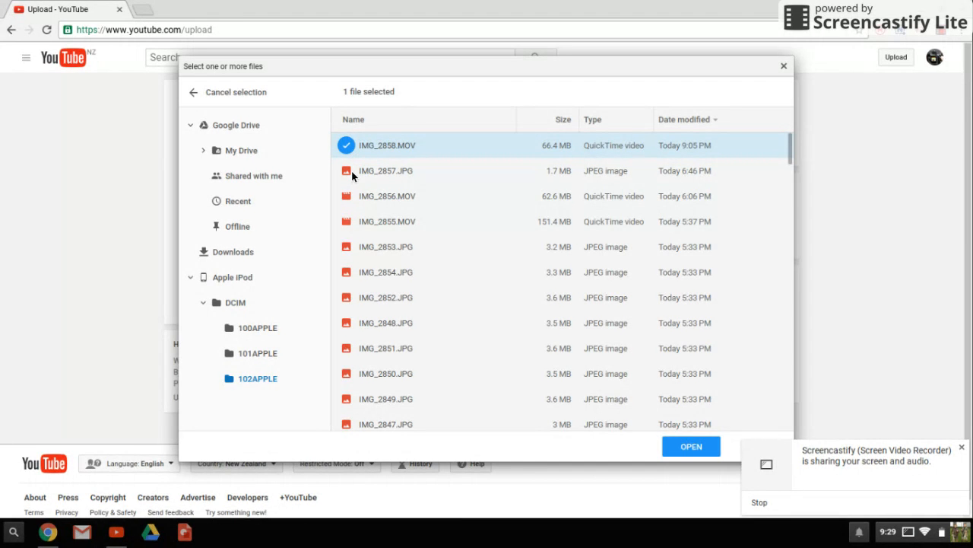
mouse_move(353, 246)
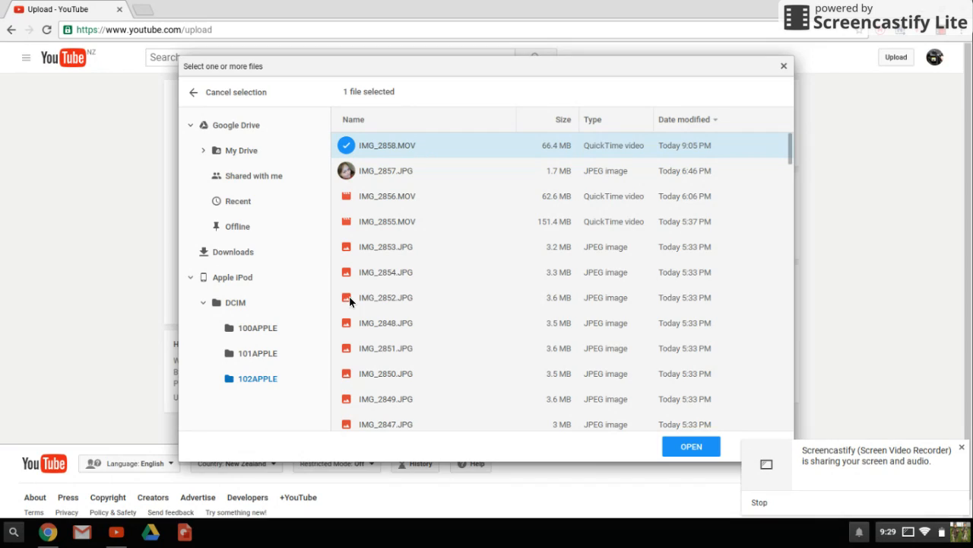
mouse_move(360, 353)
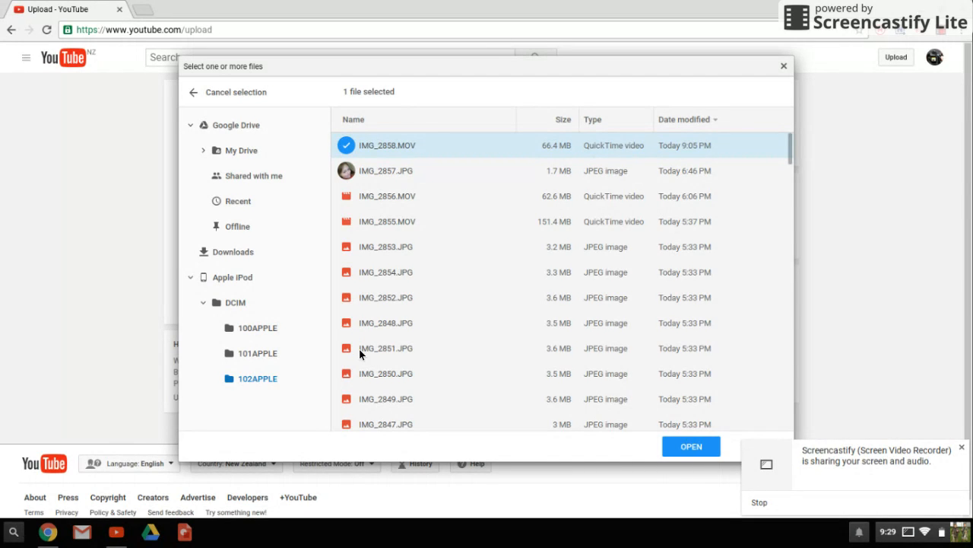
mouse_move(372, 378)
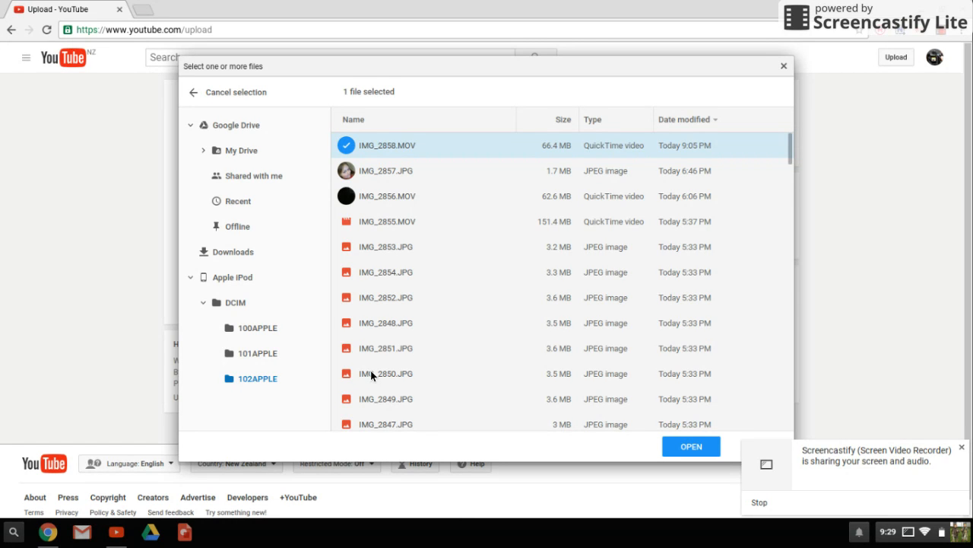
Submit the chosen file, then start another upload after it was rejected as an image
click(691, 445)
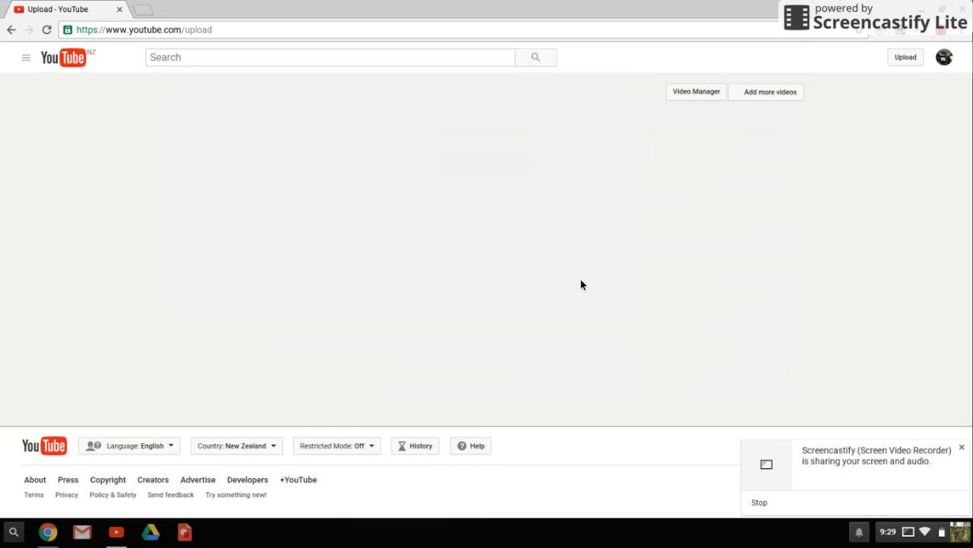
mouse_move(563, 258)
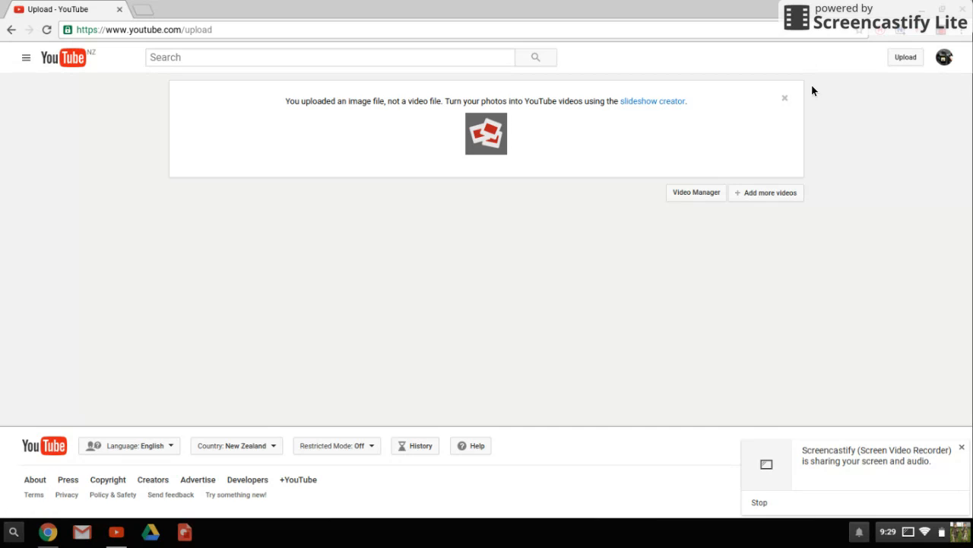
click(785, 97)
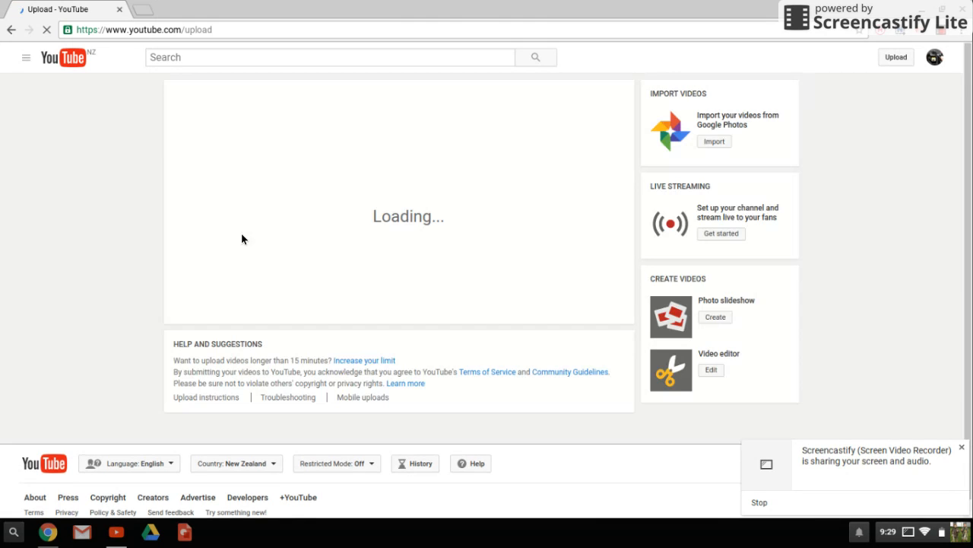
mouse_move(405, 170)
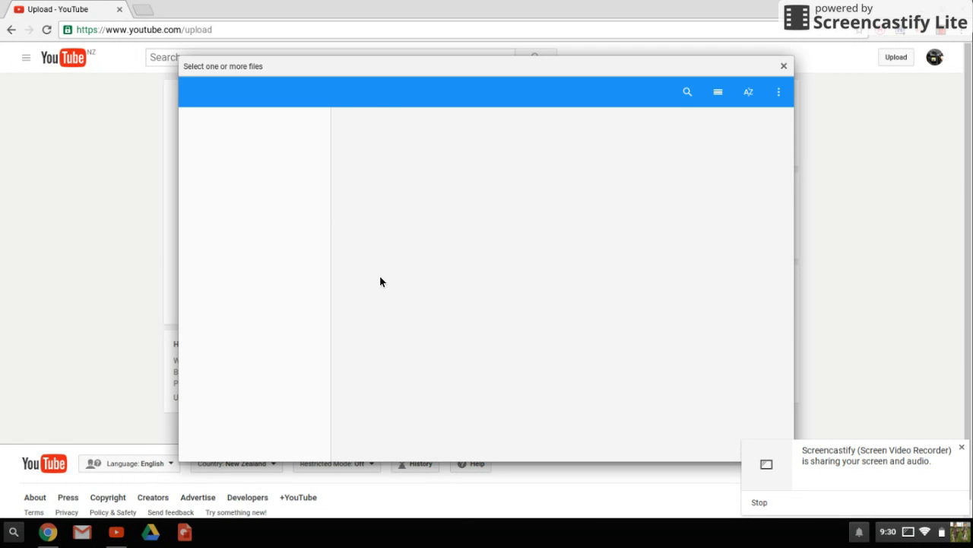
mouse_move(253, 307)
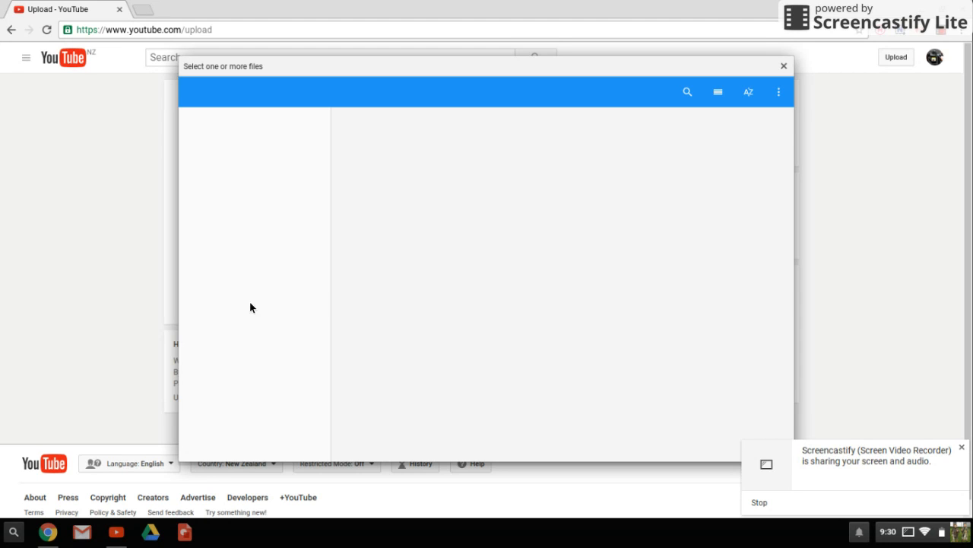
mouse_move(268, 313)
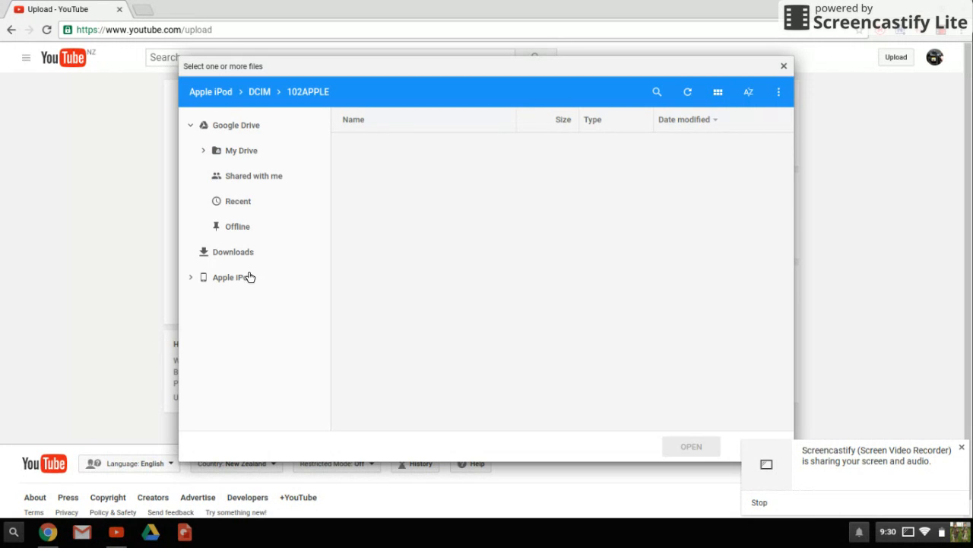
Choose IMG_2858.MOV from the iPod's files to start uploading it
click(231, 277)
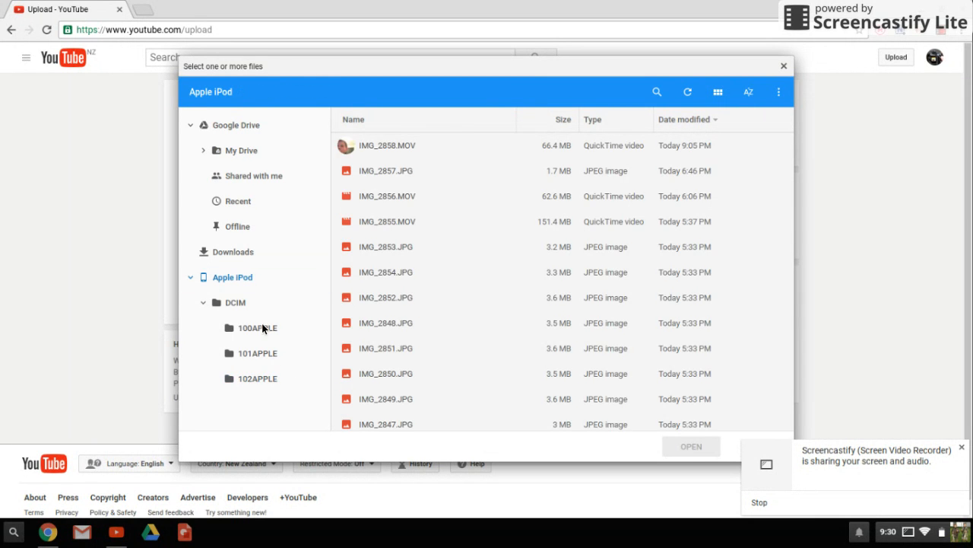
click(257, 377)
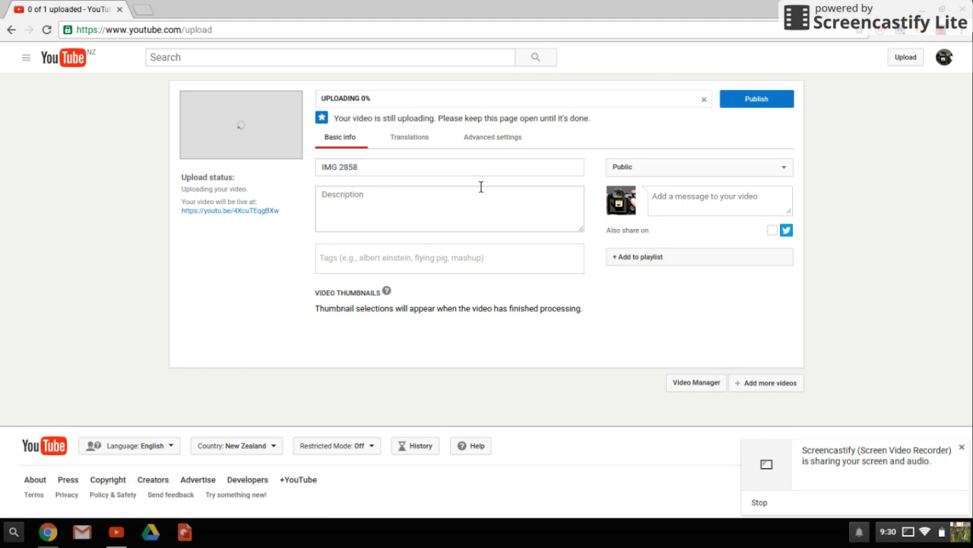
mouse_move(353, 10)
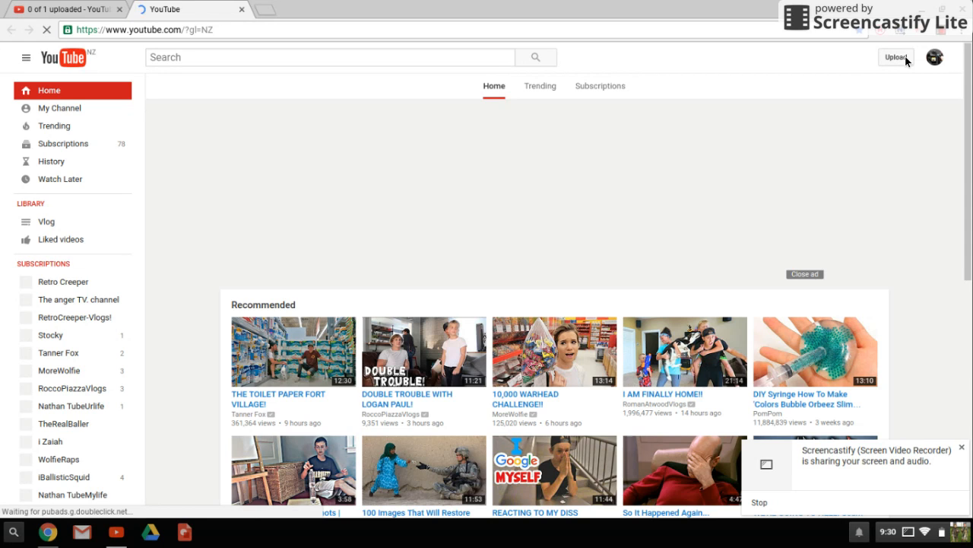
Reach the upload page's Create videos panel in the second tab
click(896, 58)
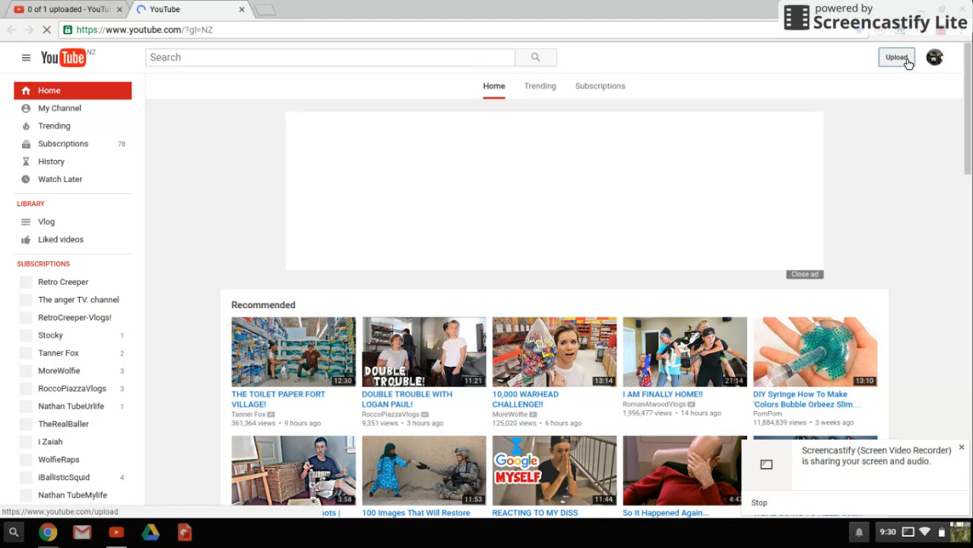
click(896, 57)
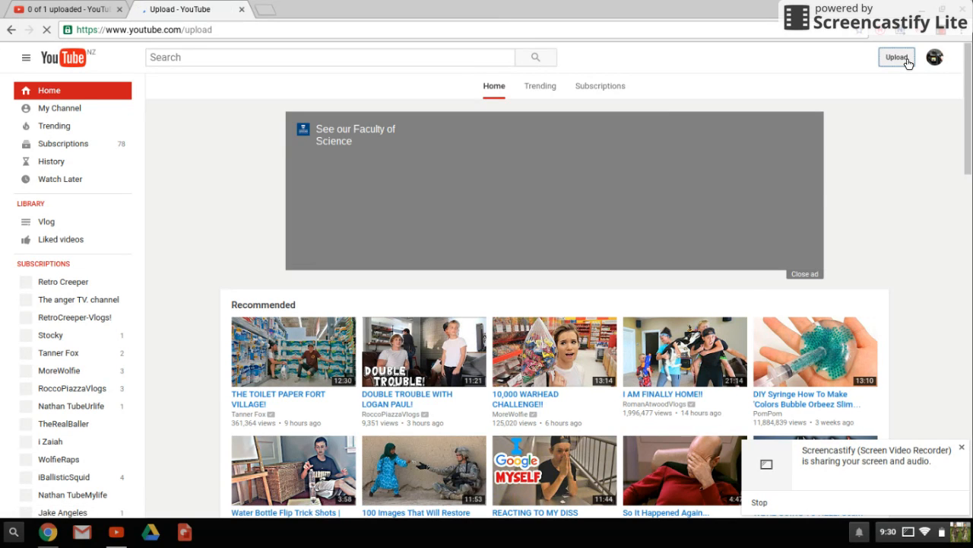
click(897, 58)
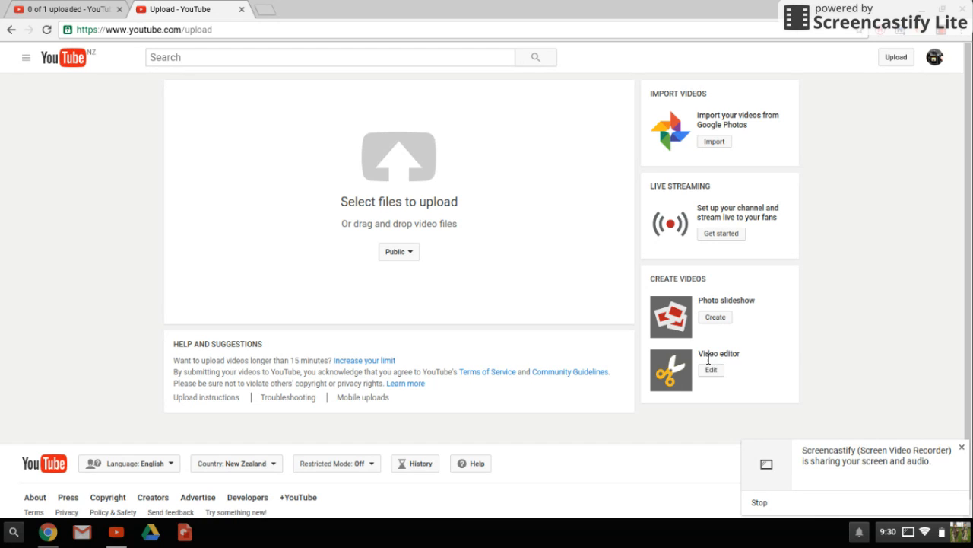
Launch the Video Editor with an empty 'My Edited Video' project
click(712, 369)
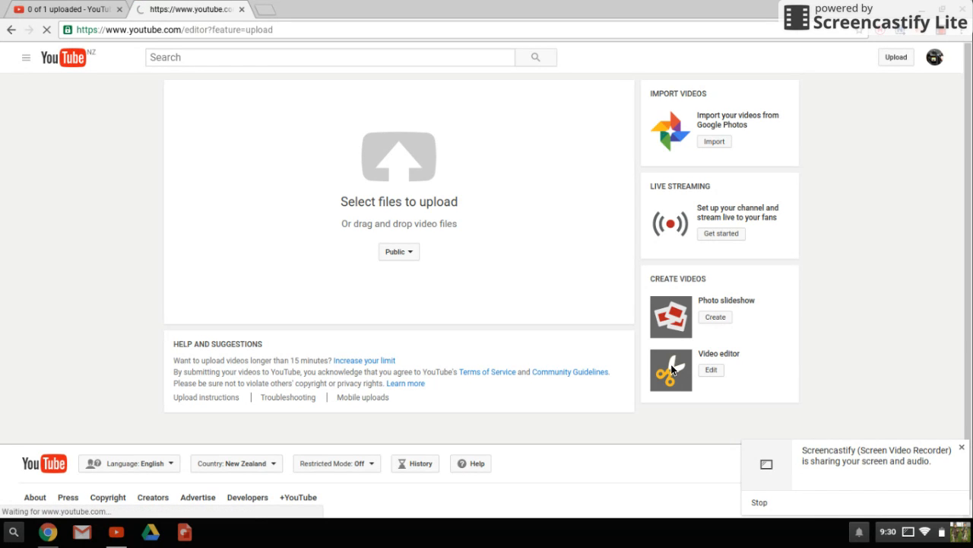
click(711, 369)
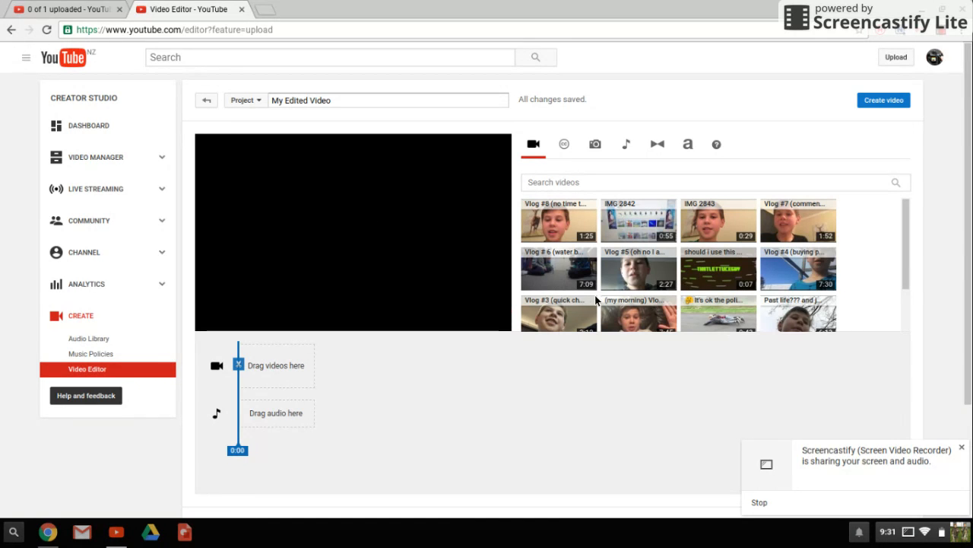
mouse_move(652, 212)
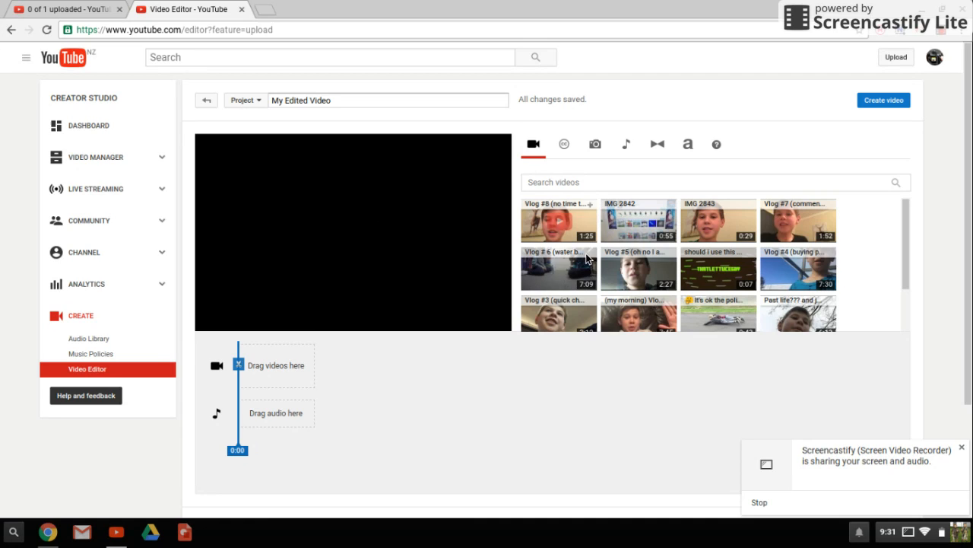
mouse_move(727, 267)
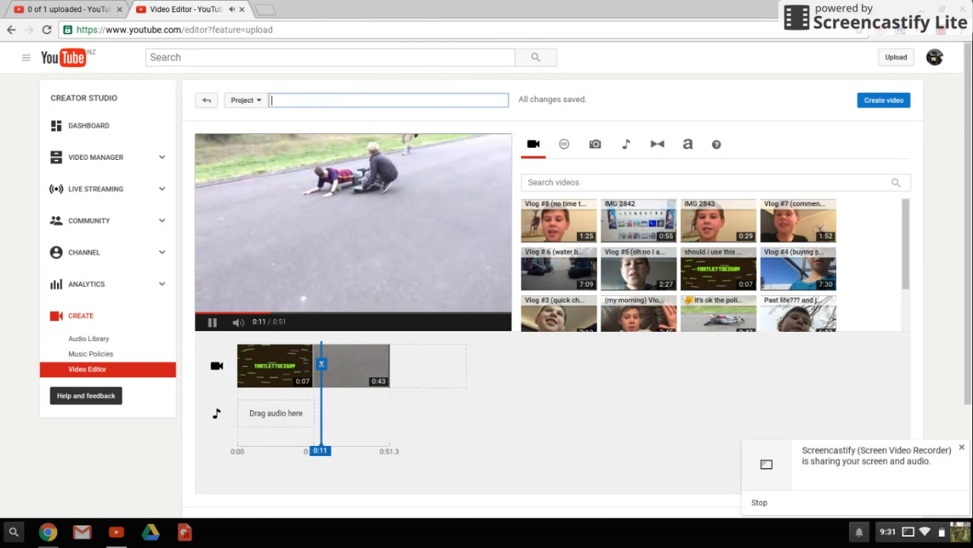
Enter placeholder text 'blaagrfghjhgfrtgh' in the editor's project title field
text(b)
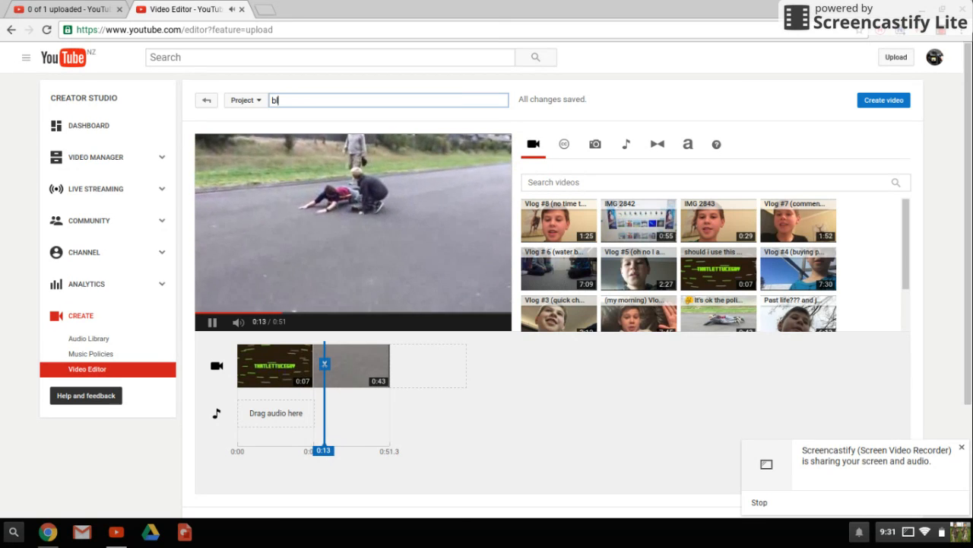
text(laagrfghjhgfrtgh)
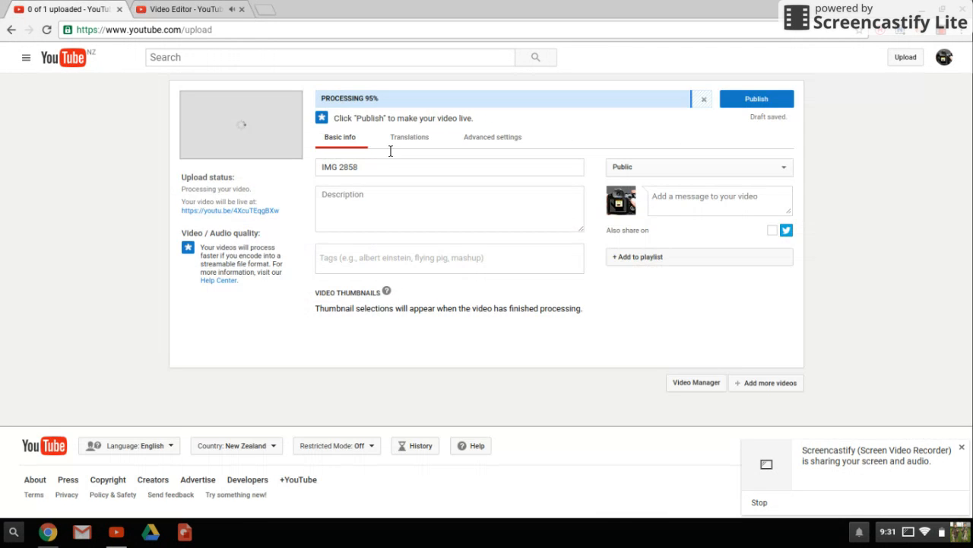
Publish the uploaded IMG 2858 video and return to the Video Editor tab
click(756, 99)
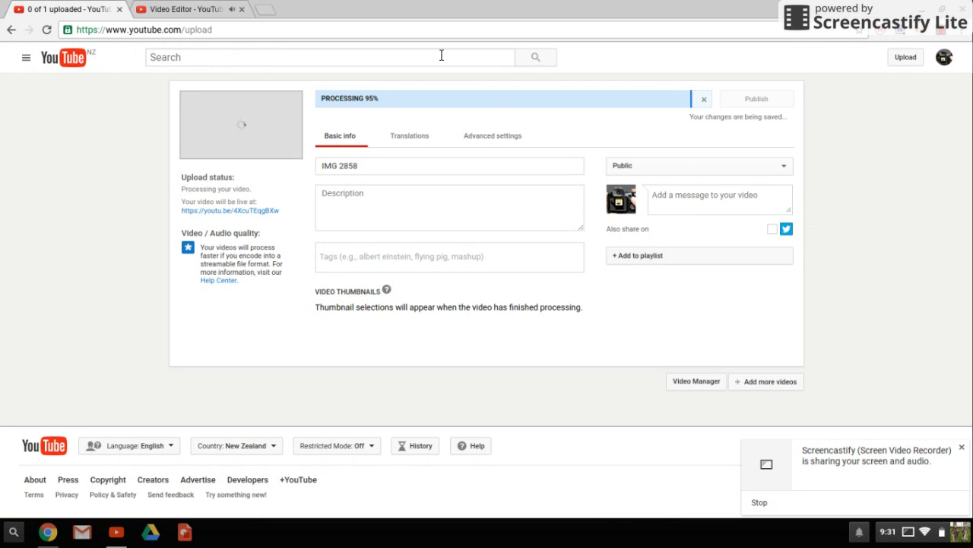
click(175, 9)
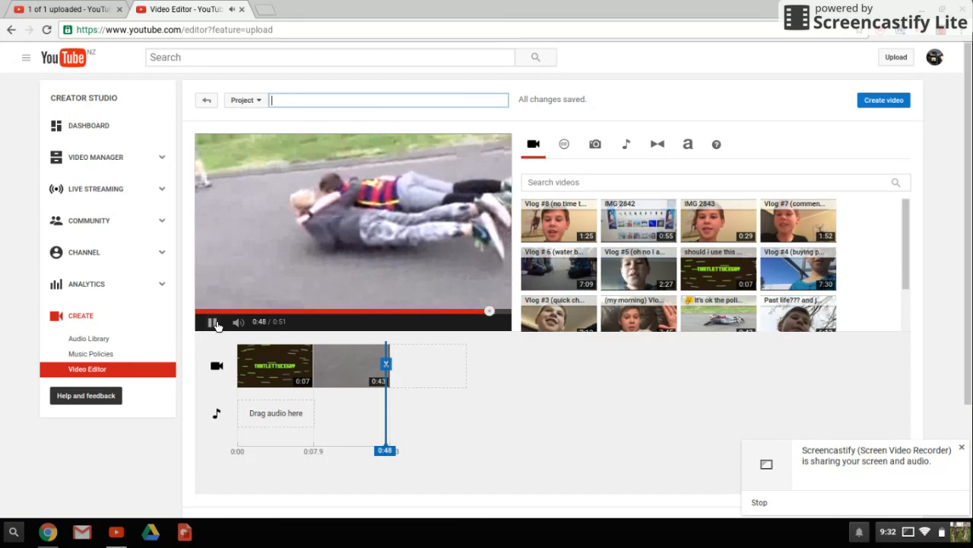
Pause the two-clip preview near 0:46 of 0:51
click(213, 322)
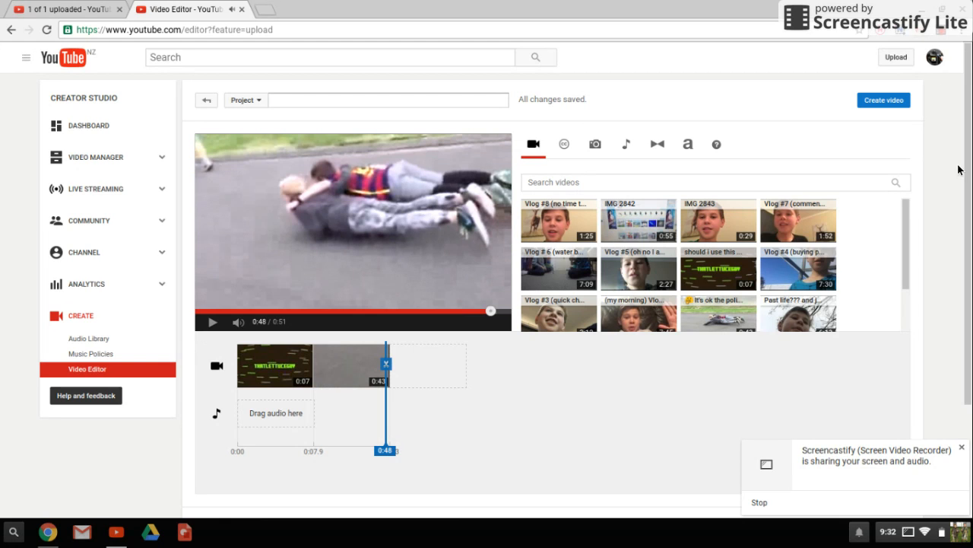
mouse_move(943, 37)
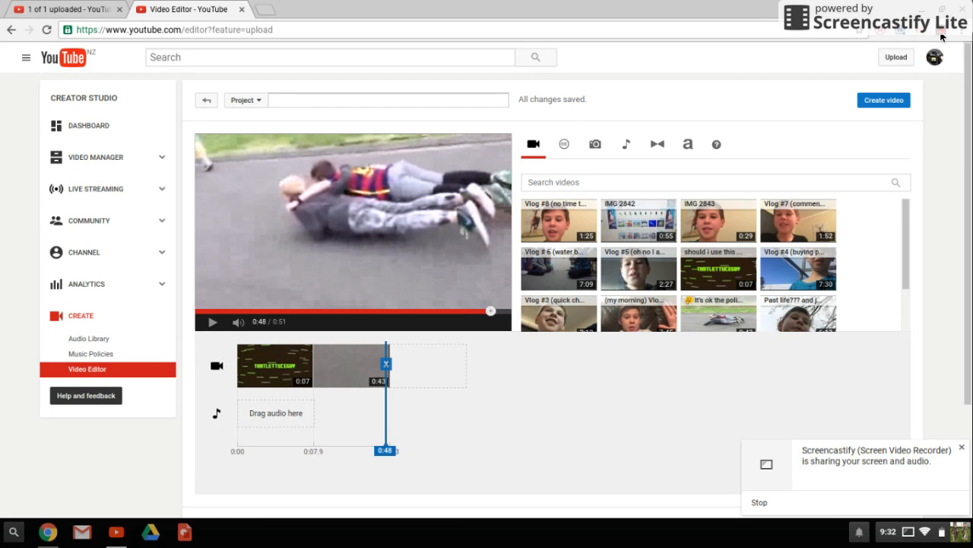
mouse_move(940, 37)
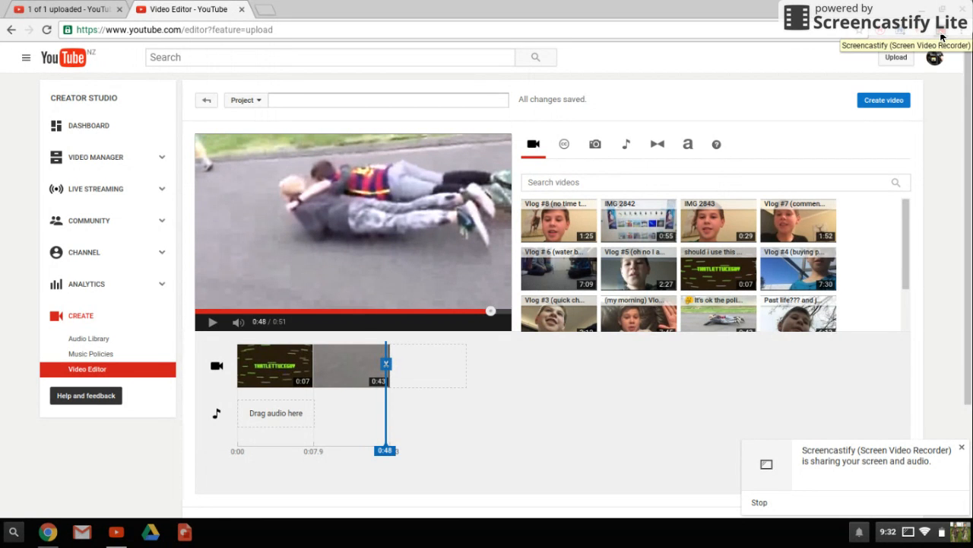